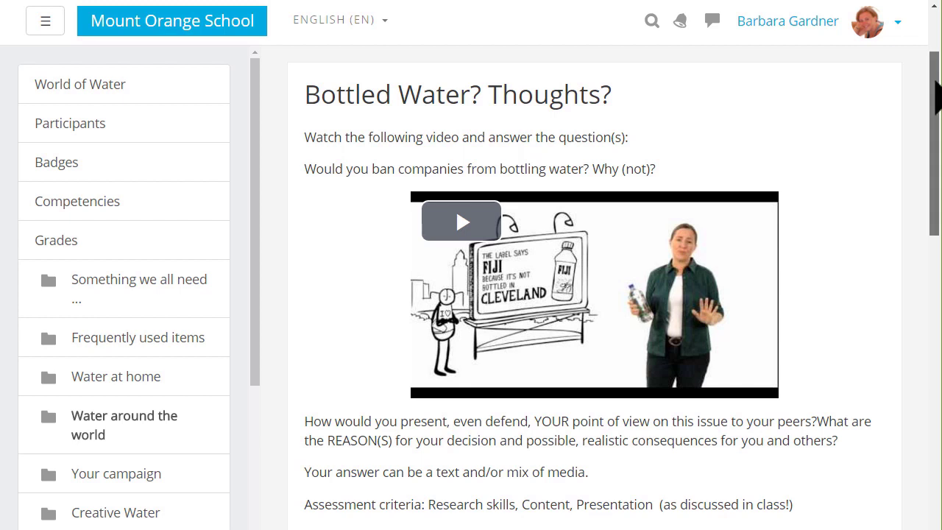
Scroll through the Sell us your signature dish! settings, then return to the French course page
{"action": "scroll", "scroll_direction": "down", "scroll_amount": 3}
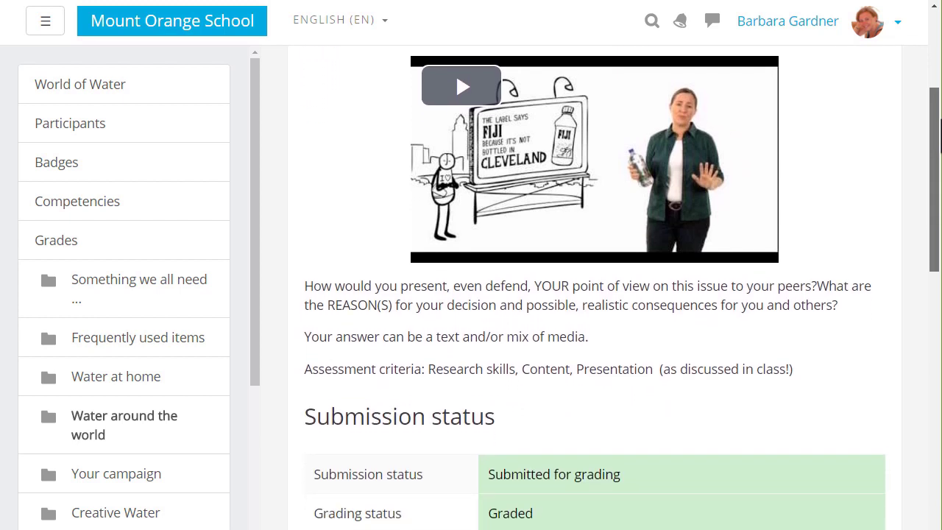
{"action": "scroll", "scroll_direction": "down", "scroll_amount": 3}
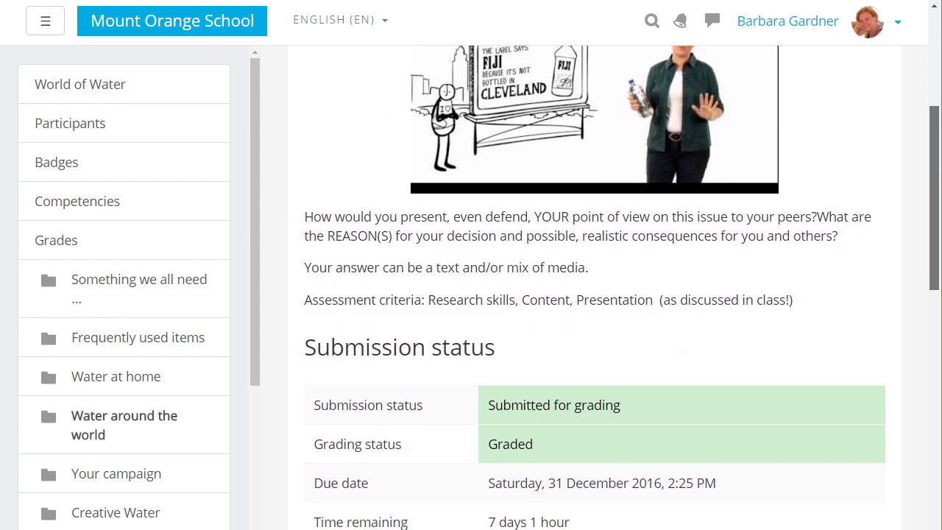
{"action": "scroll", "scroll_direction": "down", "scroll_amount": 3}
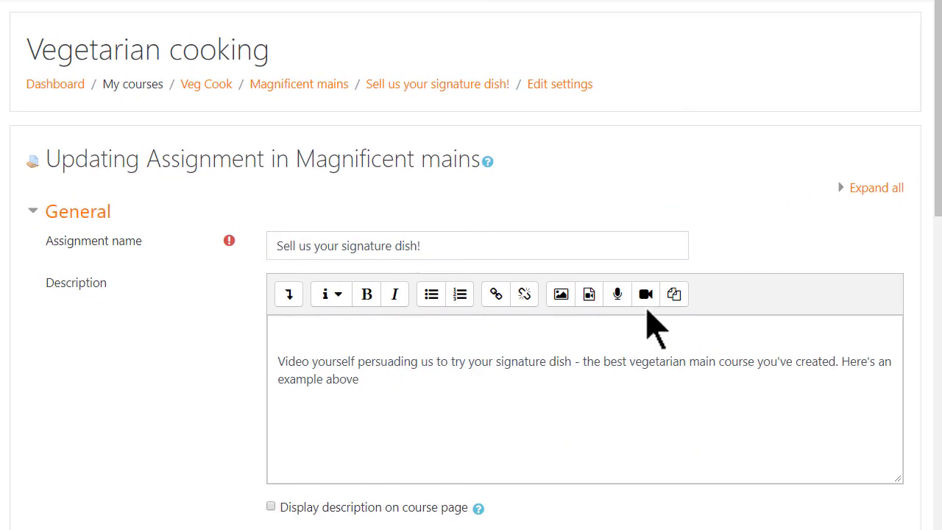
{"action": "mouse_move", "coordinate": [645, 294]}
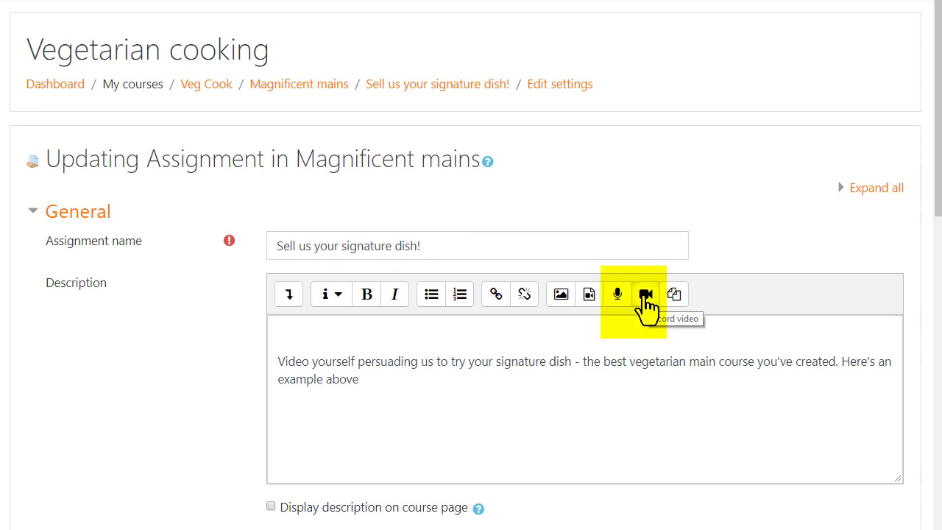
{"action": "left_click", "coordinate": [642, 294]}
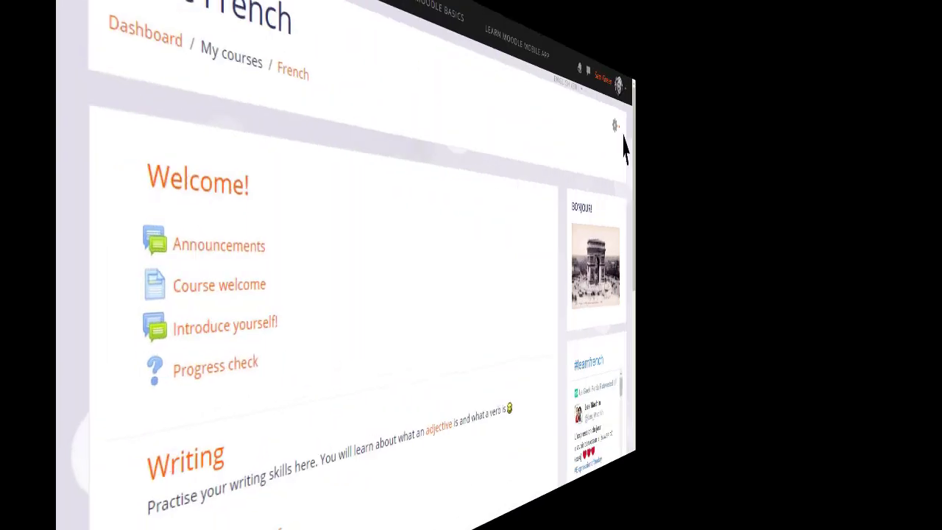
Turn on editing for the Basic French course from the gear menu
{"action": "left_click", "coordinate": [616, 122]}
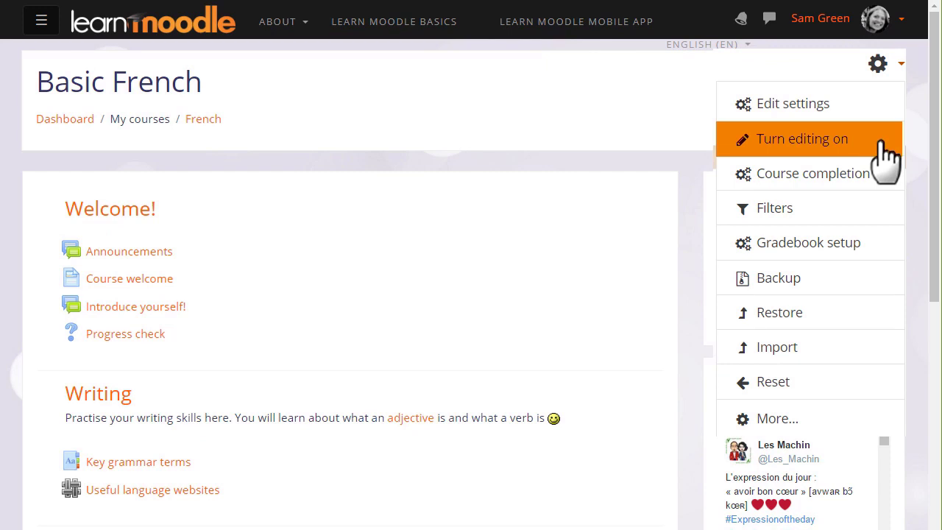
{"action": "left_click", "coordinate": [801, 138]}
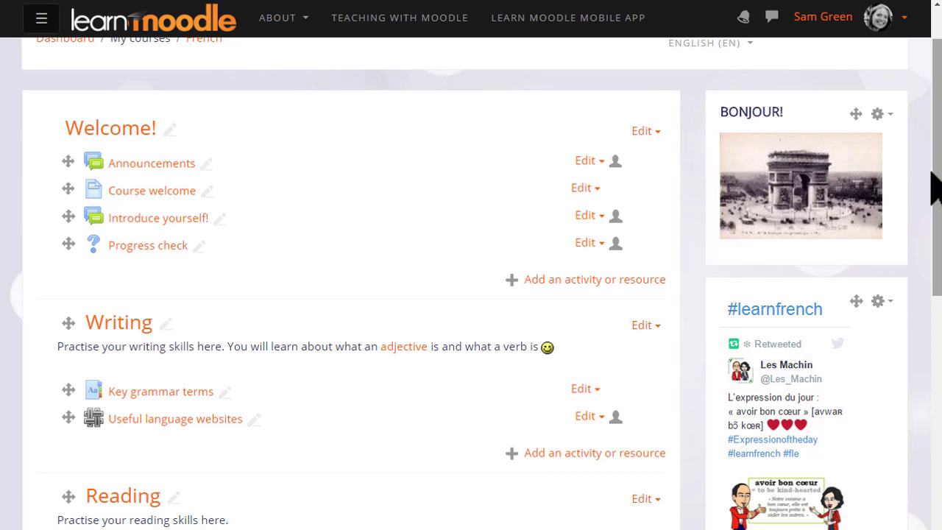
{"action": "scroll", "scroll_direction": "down", "scroll_amount": 3}
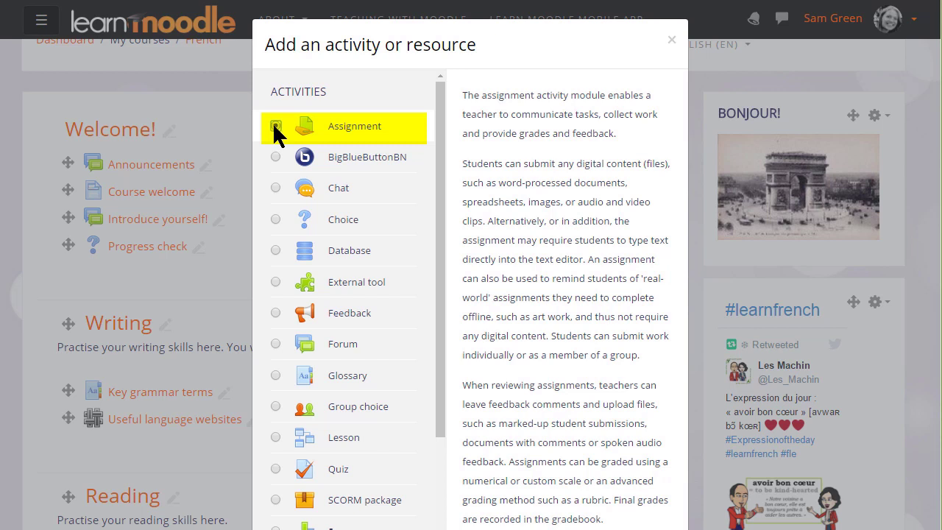
Add an Assignment to the Writing section named 'Describe your family'
{"action": "left_click", "coordinate": [354, 125]}
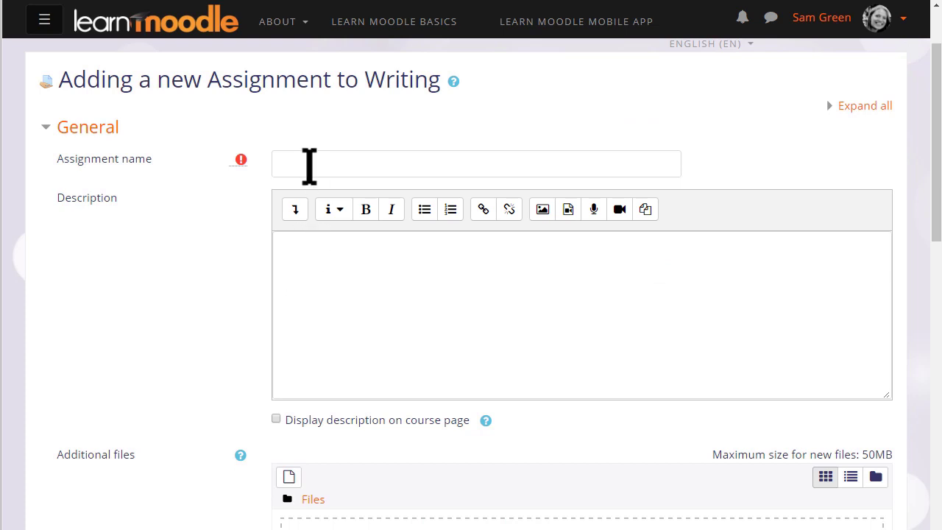
{"action": "type", "text": "Describe your"}
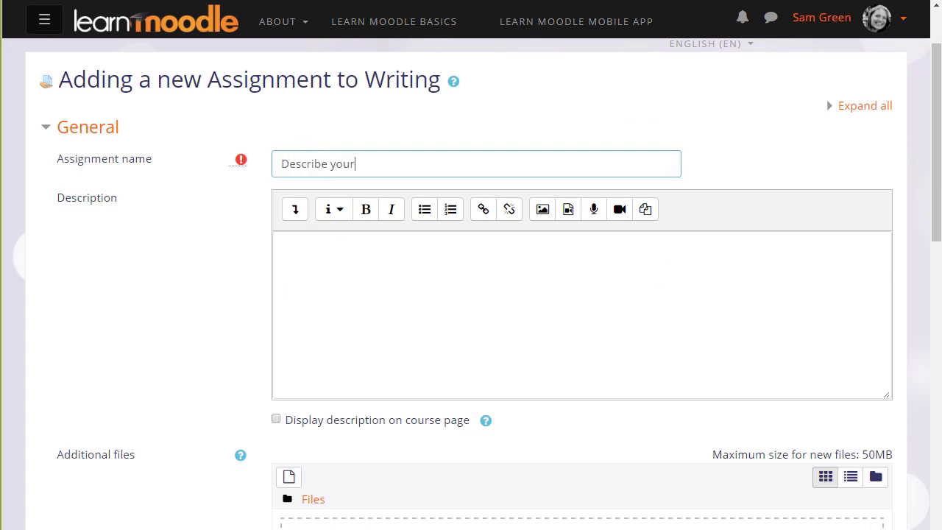
{"action": "type", "text": "family"}
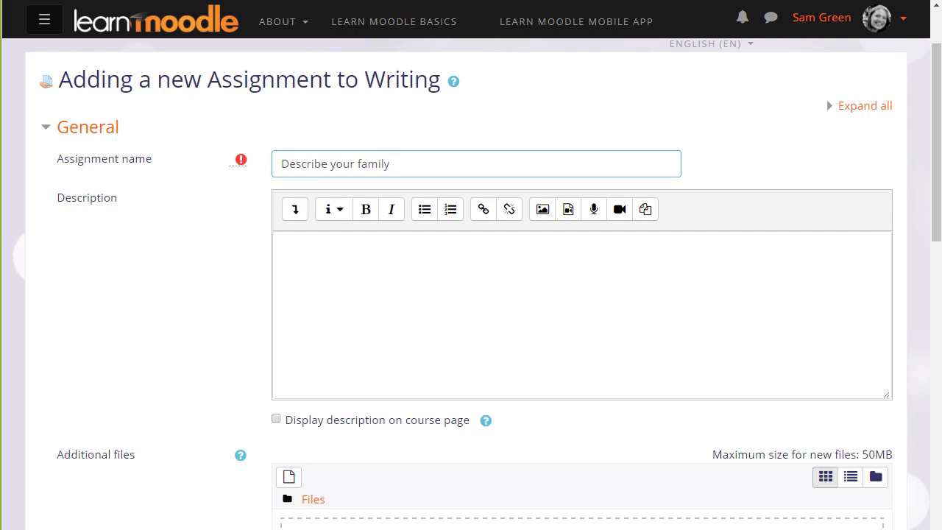
Write the description 'Write 5 sentences about your family. Use the words we have learned.'
{"action": "left_click", "coordinate": [581, 322]}
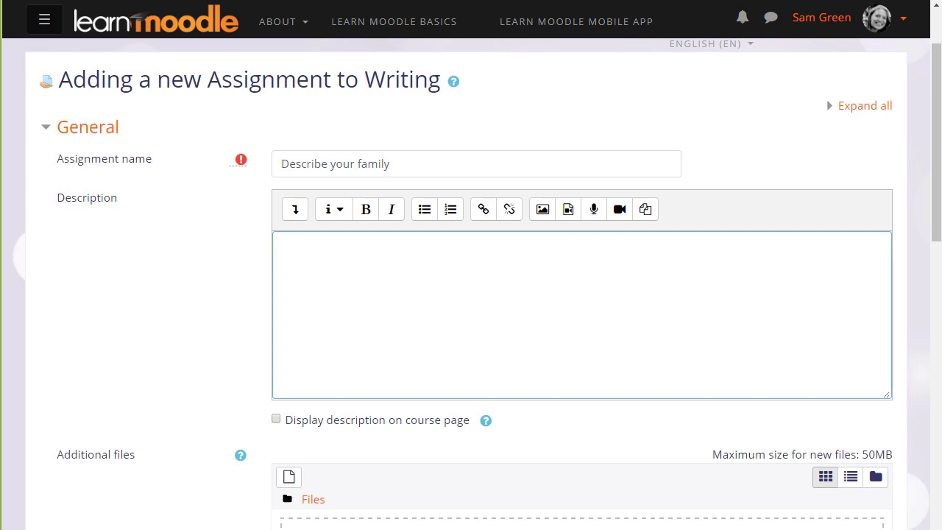
{"action": "type", "text": "Wr"}
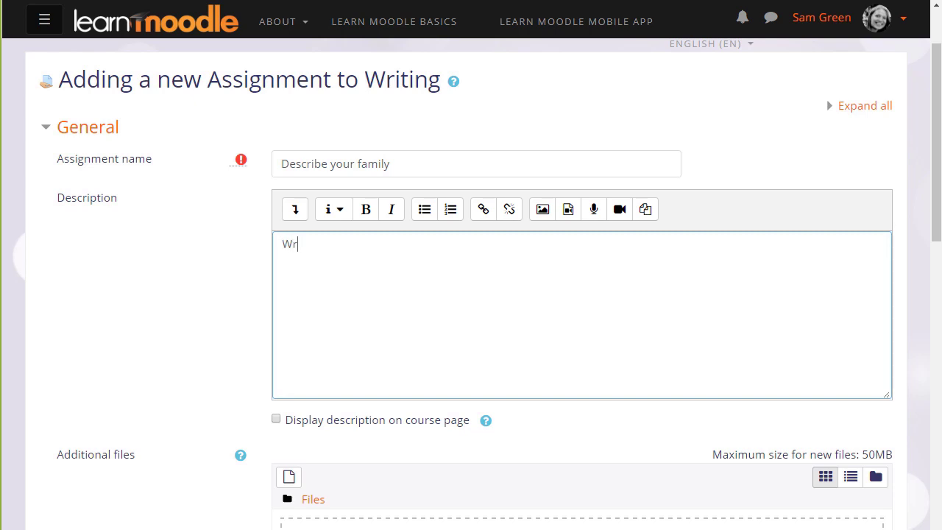
{"action": "type", "text": "ite"}
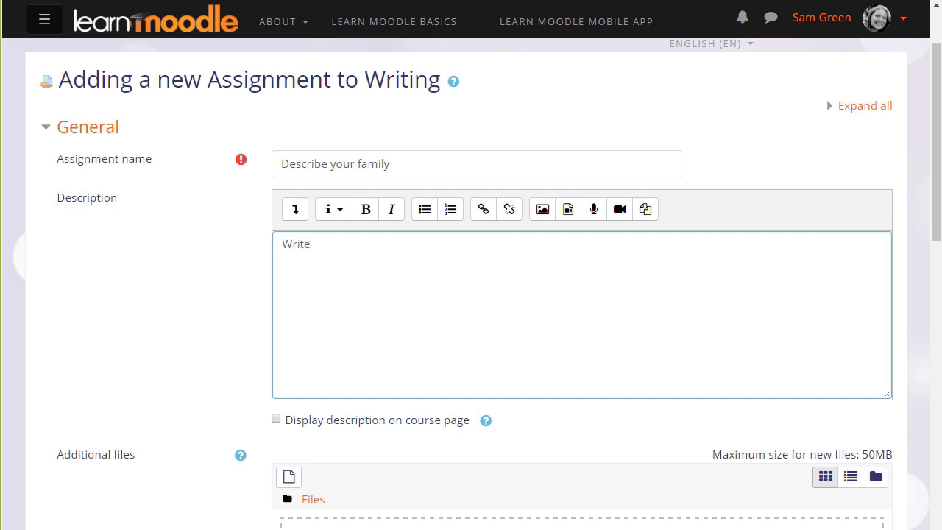
{"action": "type", "text": "5 sentences about your family"}
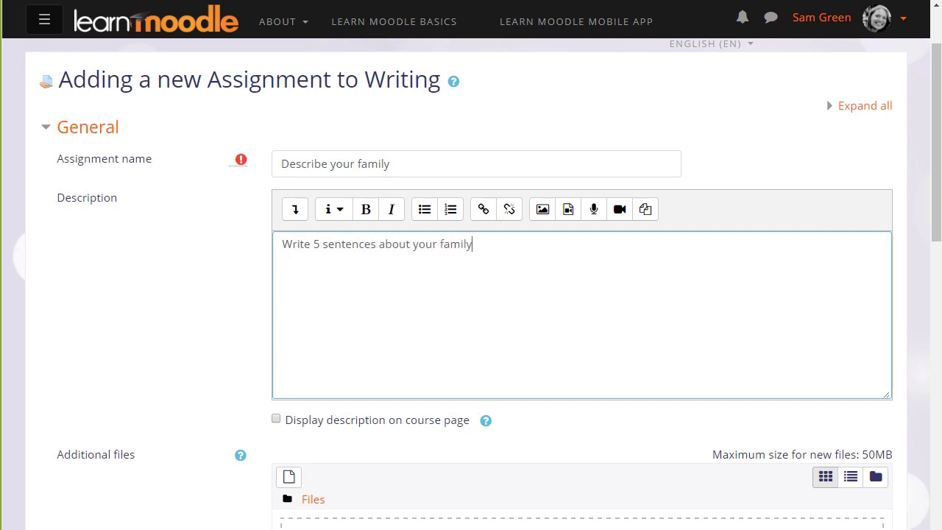
{"action": "type", "text": ". Use the words we"}
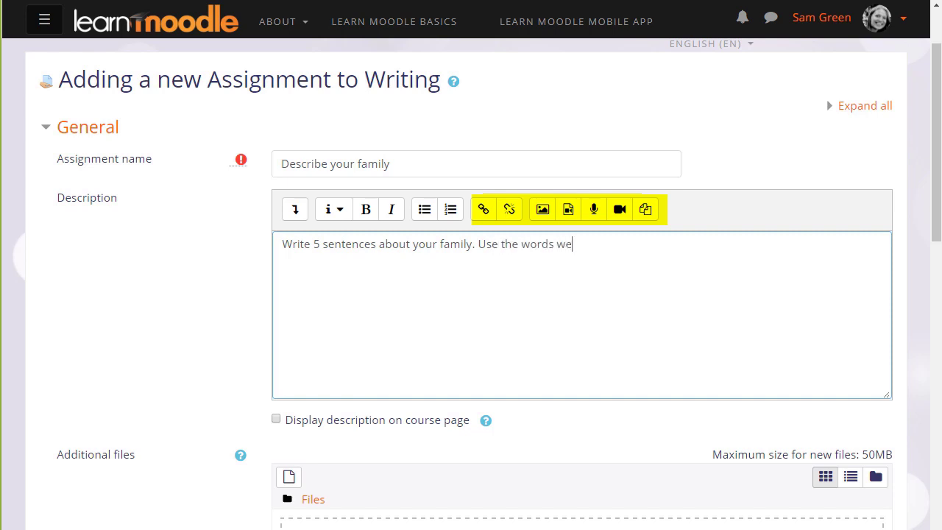
{"action": "type", "text": "have learned"}
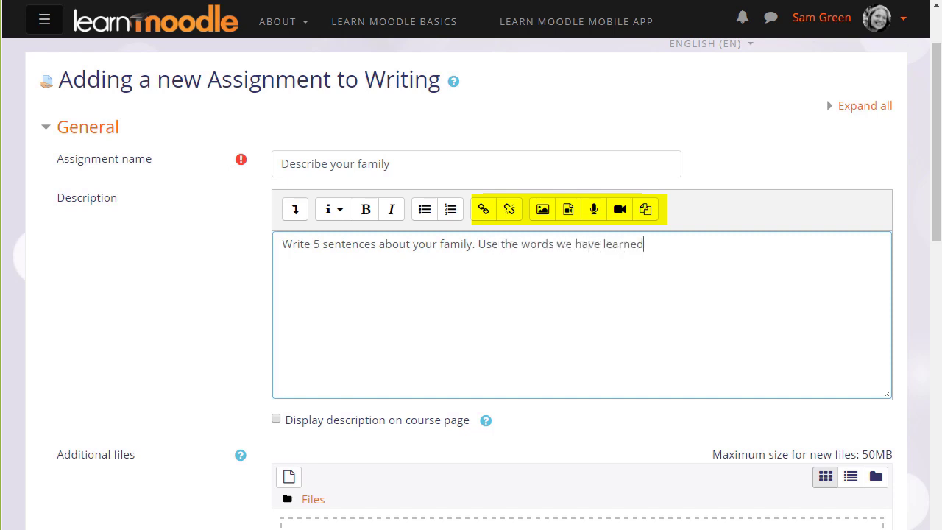
{"action": "type", "text": "."}
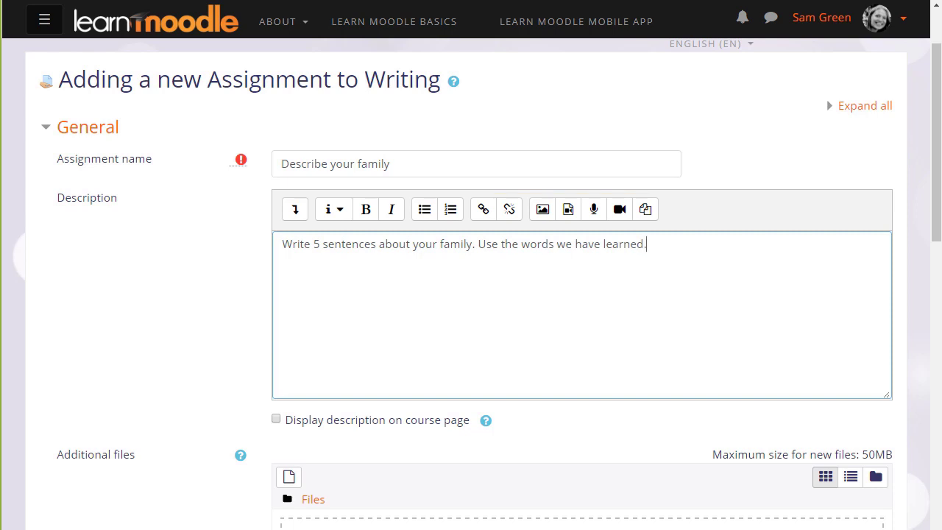
{"action": "scroll", "scroll_direction": "down", "scroll_amount": 3}
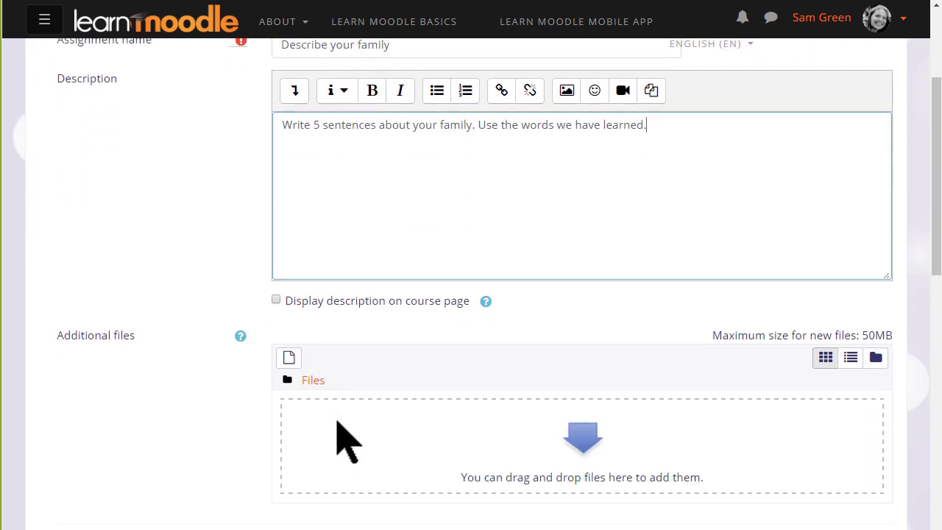
{"action": "scroll", "scroll_direction": "down", "scroll_amount": 3}
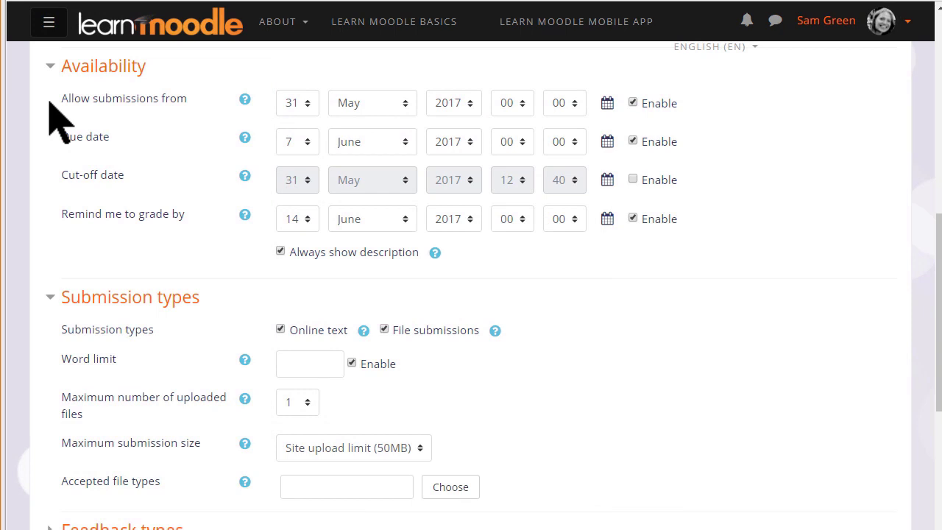
{"action": "mouse_move", "coordinate": [55, 147]}
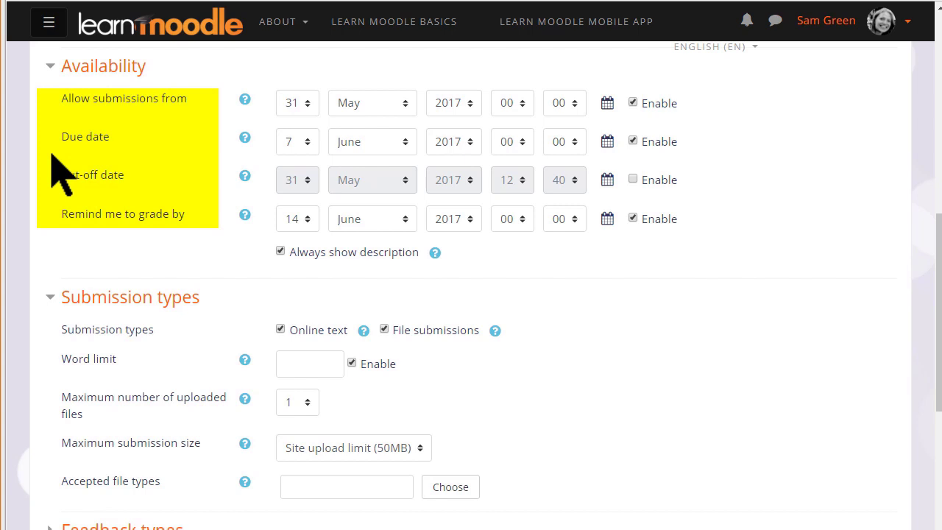
{"action": "mouse_move", "coordinate": [59, 235]}
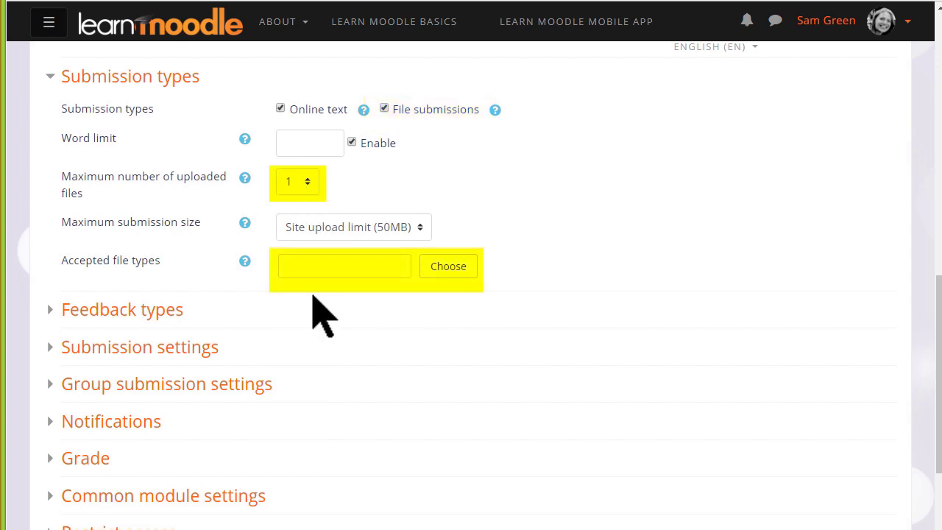
Enter .pdf as accepted file type, disable file submissions, and set a 200-word limit
{"action": "type", "text": ".pdf"}
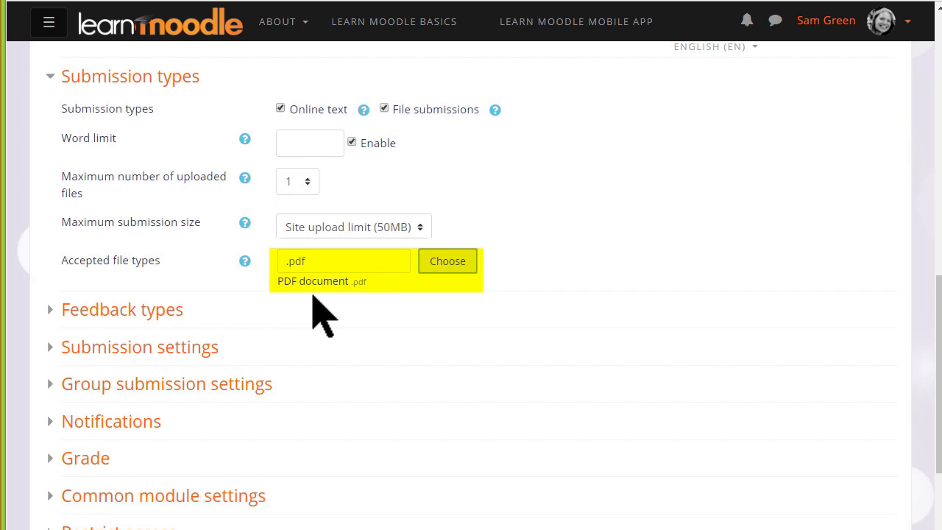
{"action": "mouse_move", "coordinate": [379, 140]}
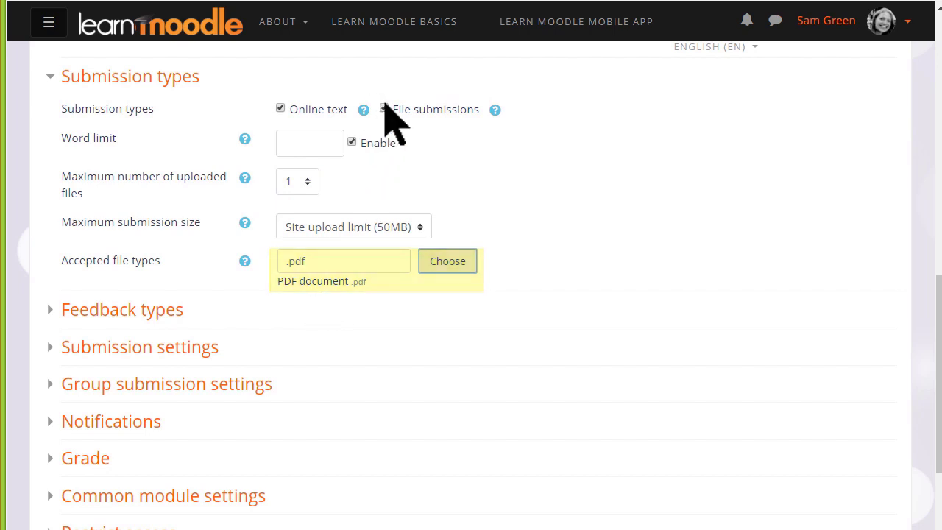
{"action": "left_click", "coordinate": [384, 108]}
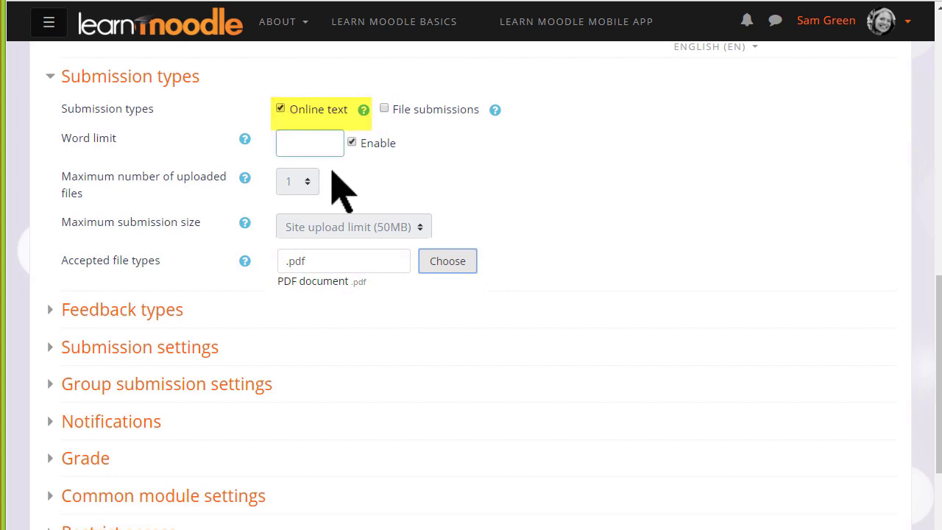
{"action": "type", "text": "200"}
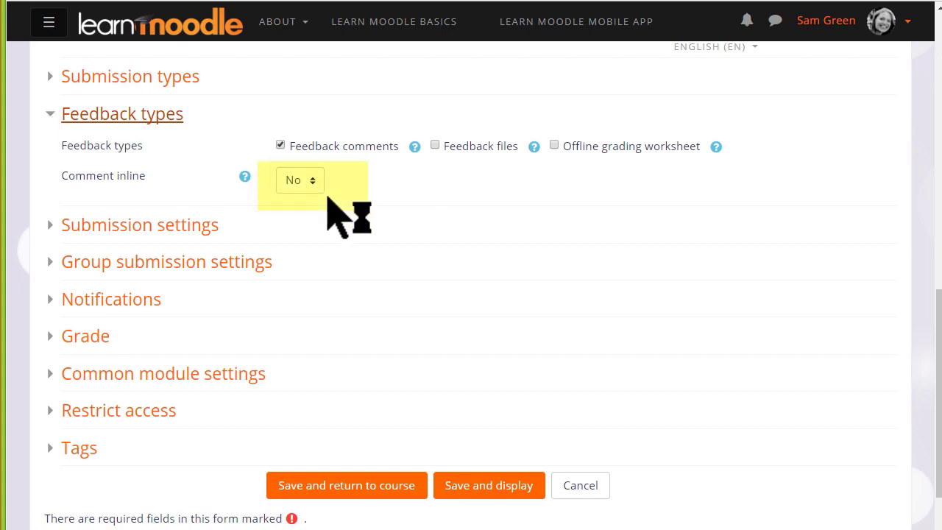
{"action": "mouse_move", "coordinate": [328, 193]}
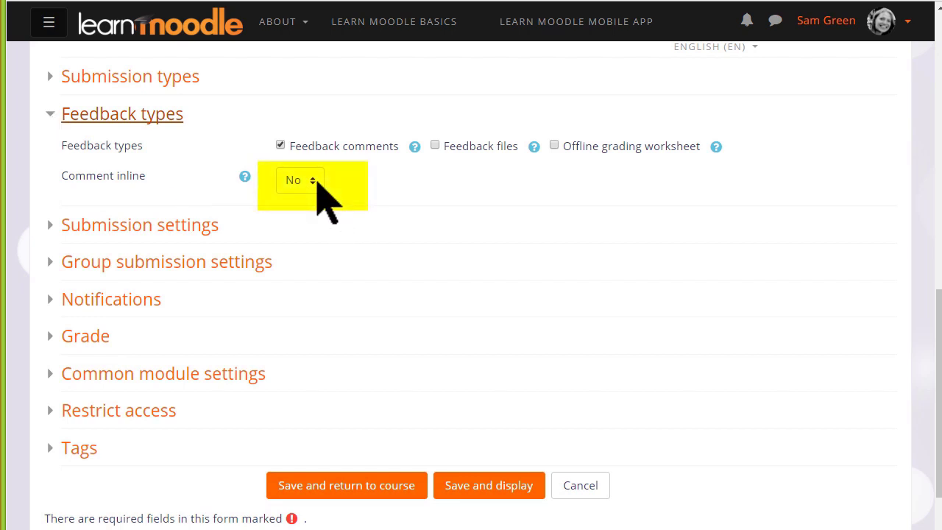
{"action": "left_click", "coordinate": [299, 180]}
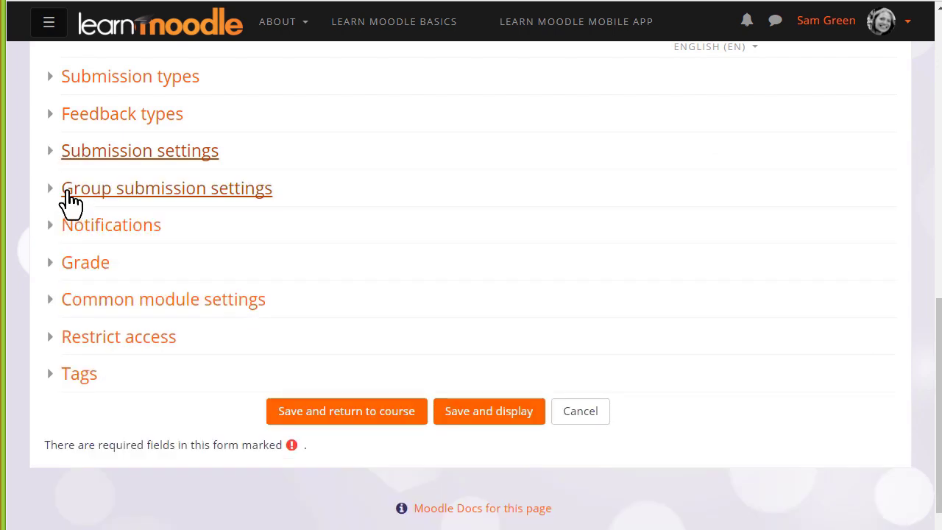
{"action": "left_click", "coordinate": [167, 188]}
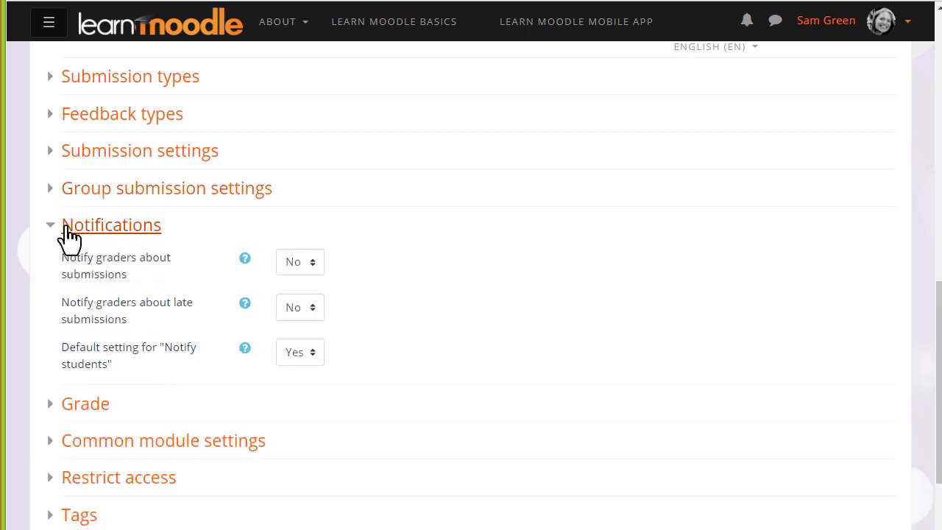
{"action": "left_click", "coordinate": [111, 225]}
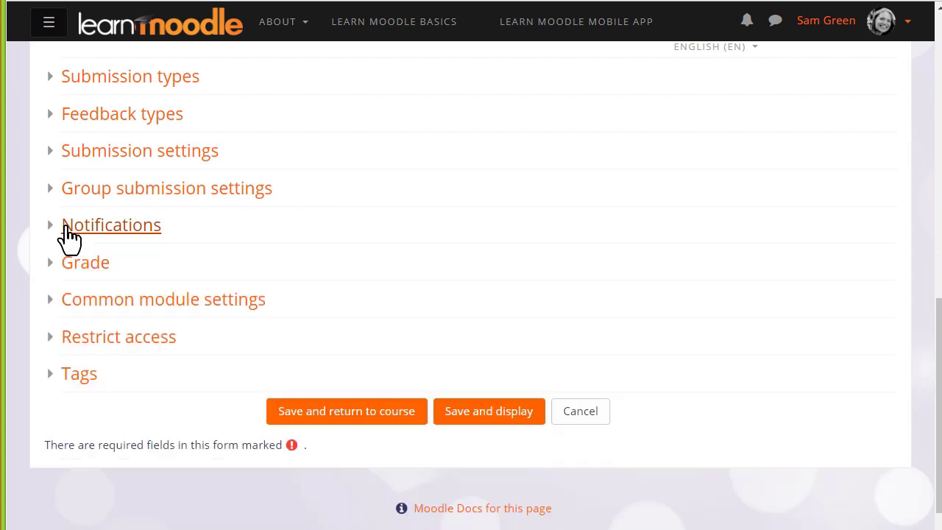
{"action": "left_click", "coordinate": [85, 262]}
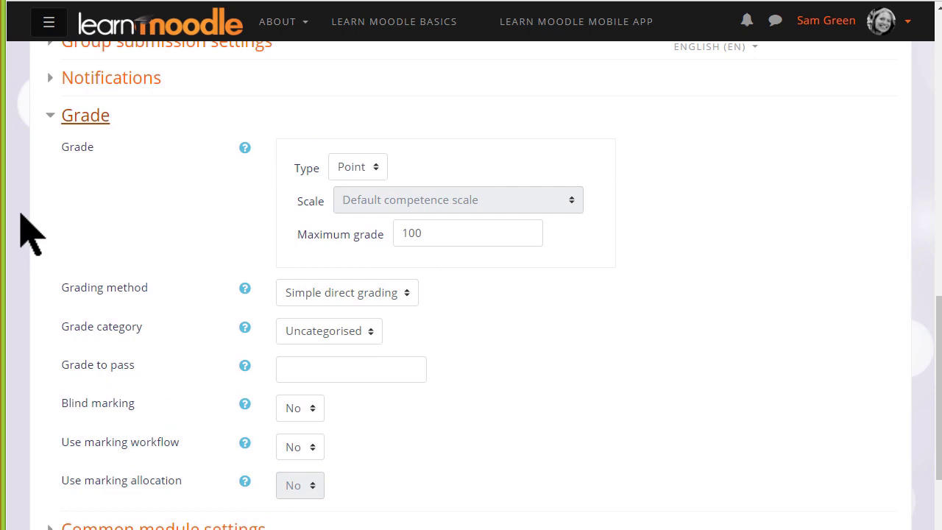
{"action": "mouse_move", "coordinate": [434, 265]}
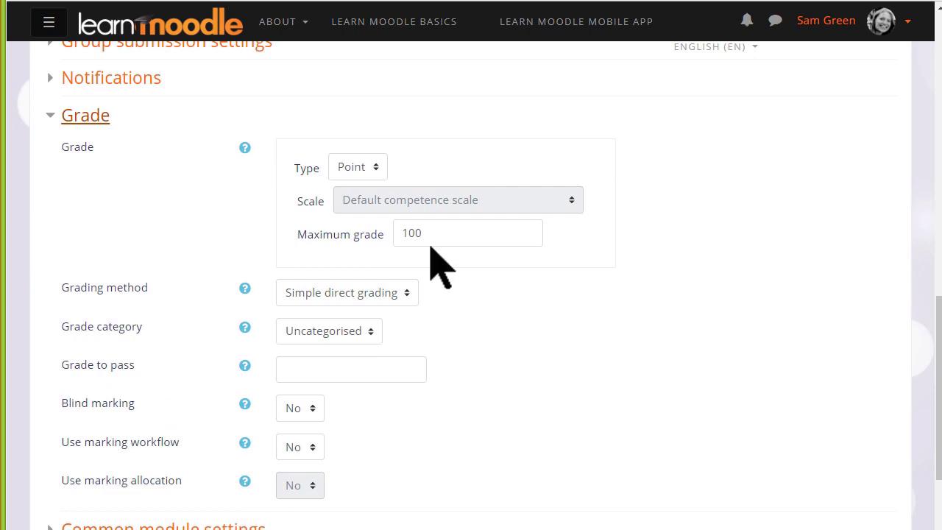
Keep Point grading with maximum grade 100 and review the form to its end
{"action": "left_click", "coordinate": [358, 167]}
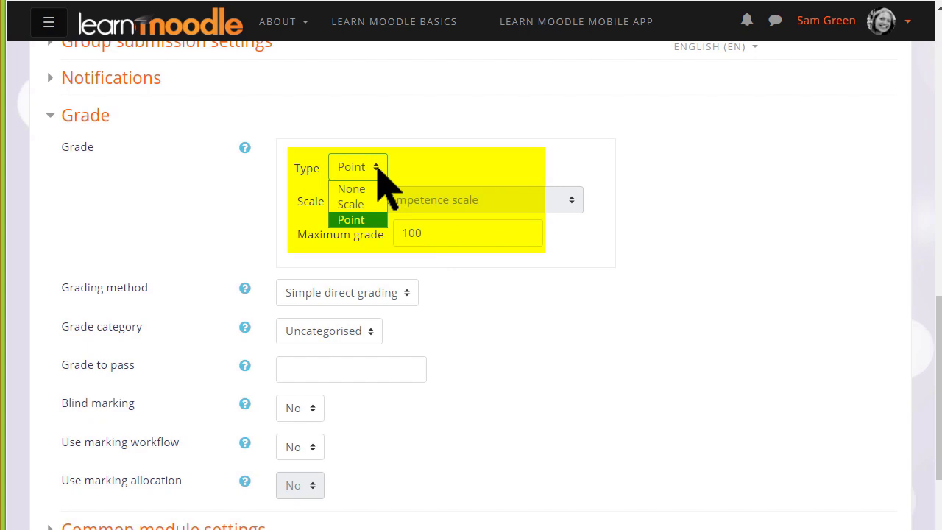
{"action": "left_click", "coordinate": [349, 219]}
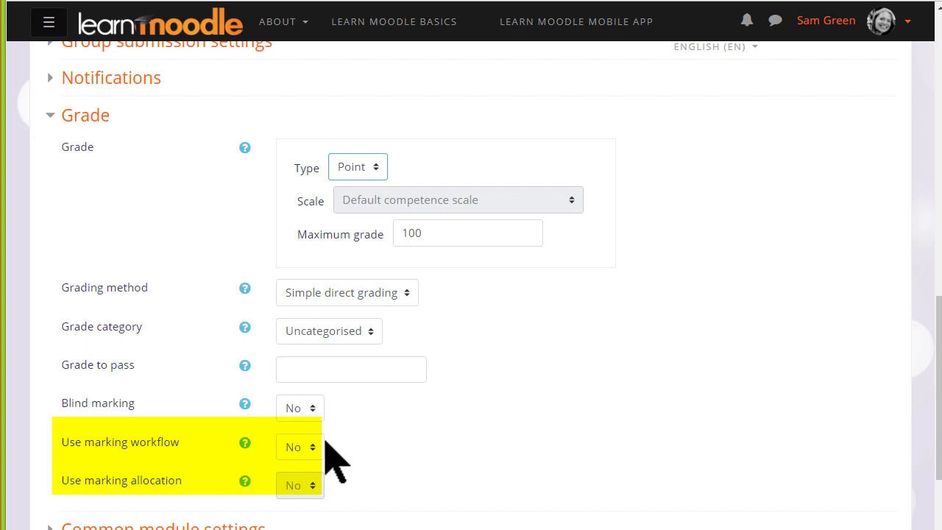
{"action": "mouse_move", "coordinate": [351, 462]}
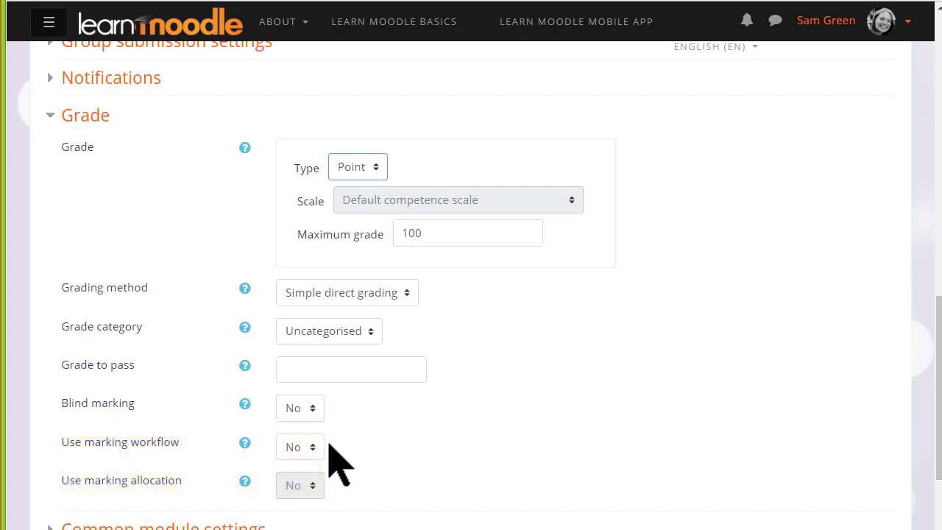
{"action": "scroll", "scroll_direction": "down", "scroll_amount": 3}
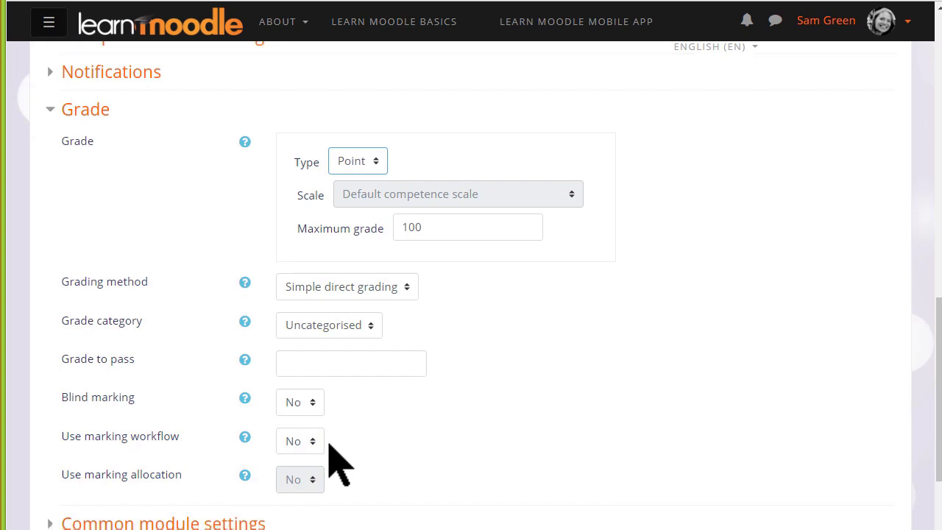
{"action": "scroll", "scroll_direction": "down", "scroll_amount": 3}
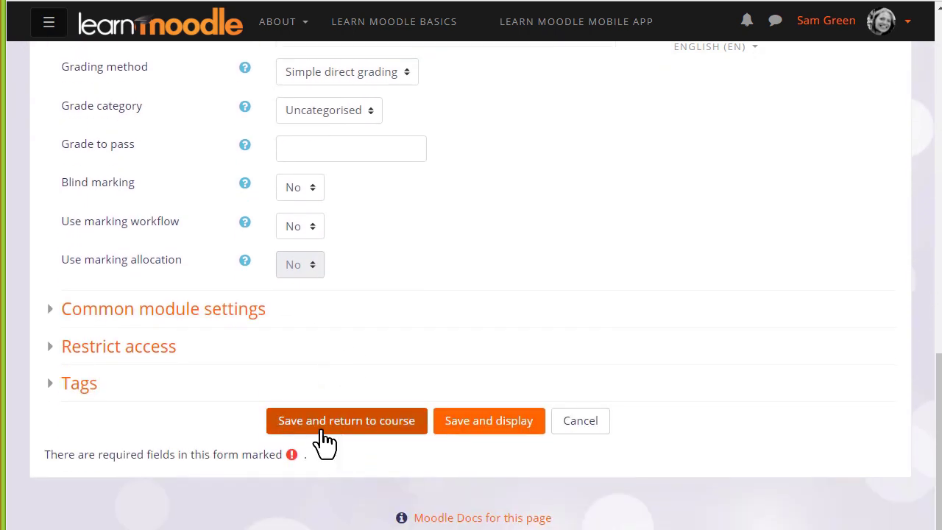